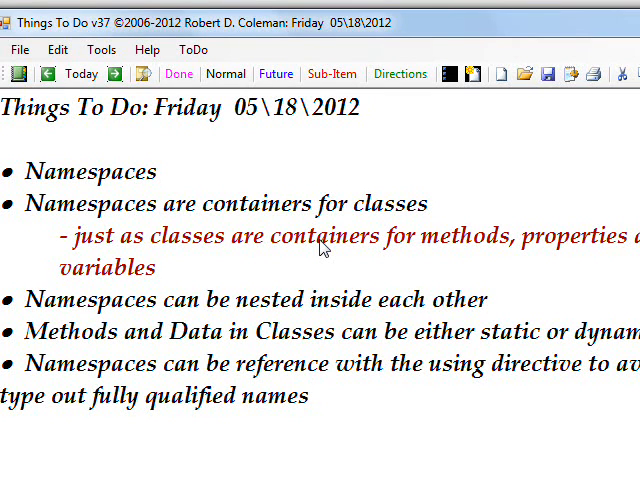
- Restore down the Things To Do v37 namespace notes window
click(308, 396)
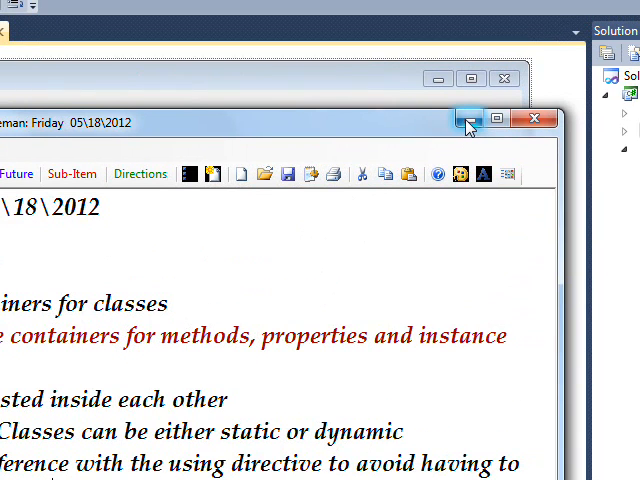
- Minimize the notes, view MyClass.cs, and select the MySubNameSpace namespace line
click(467, 118)
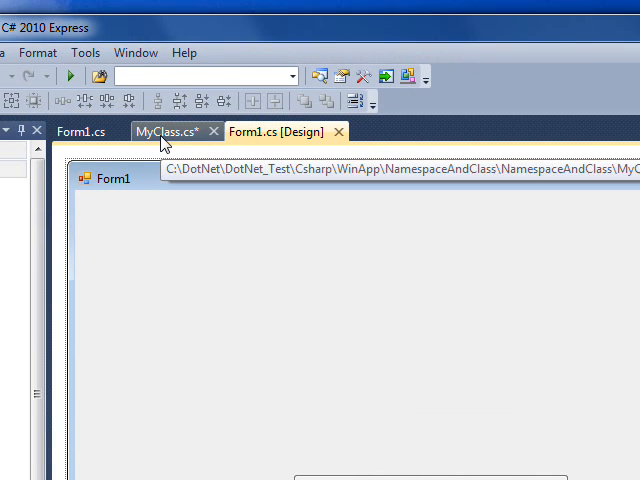
click(160, 131)
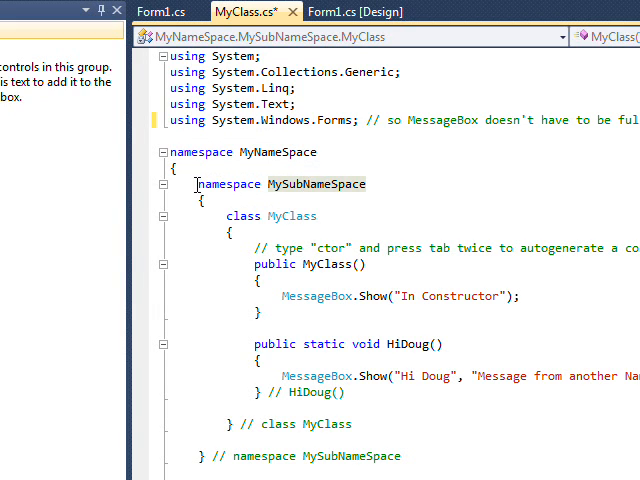
triple_click(280, 184)
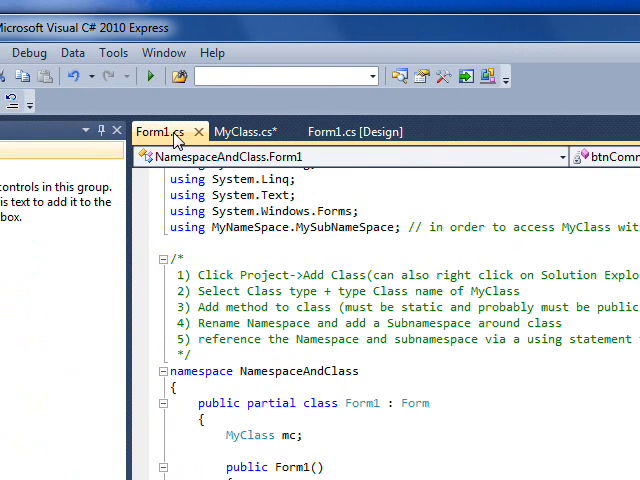
- Scroll down Form1.cs to the click and load event handlers
scroll(down, 3)
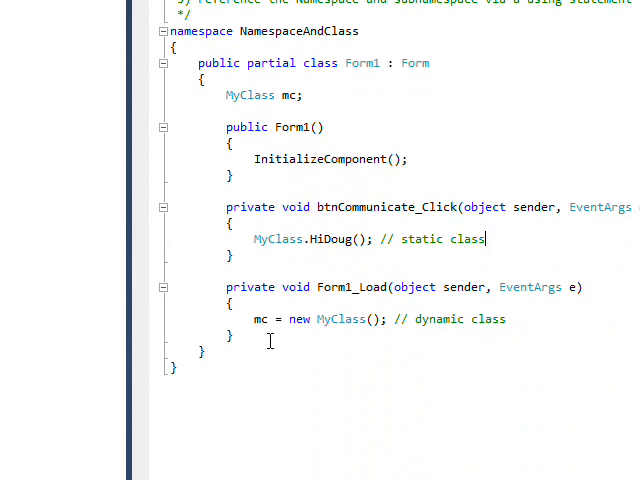
mouse_move(330, 318)
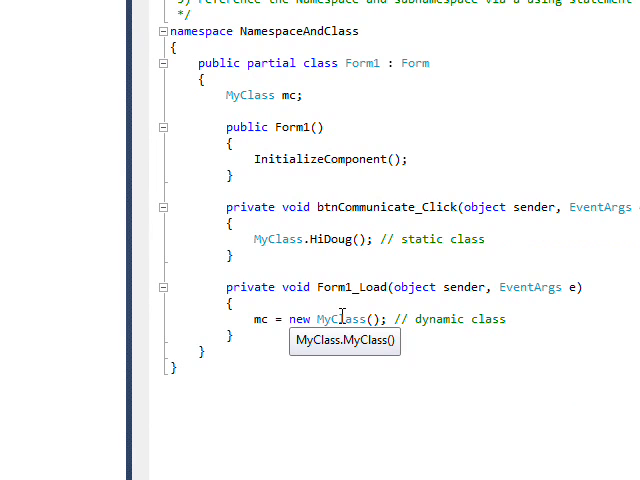
mouse_move(365, 318)
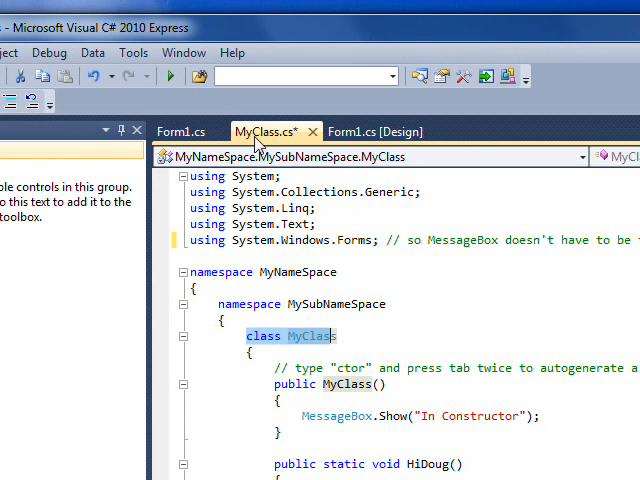
mouse_move(375, 131)
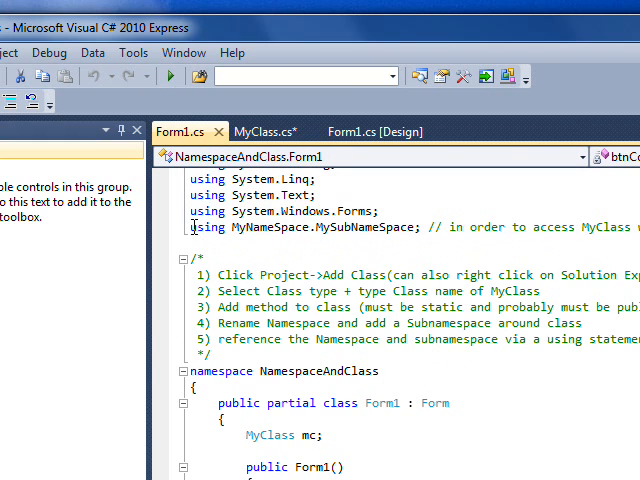
- Highlight the 'using MyNameSpace.MySubNameSpace;' directive in Form1.cs
drag(188, 227, 388, 227)
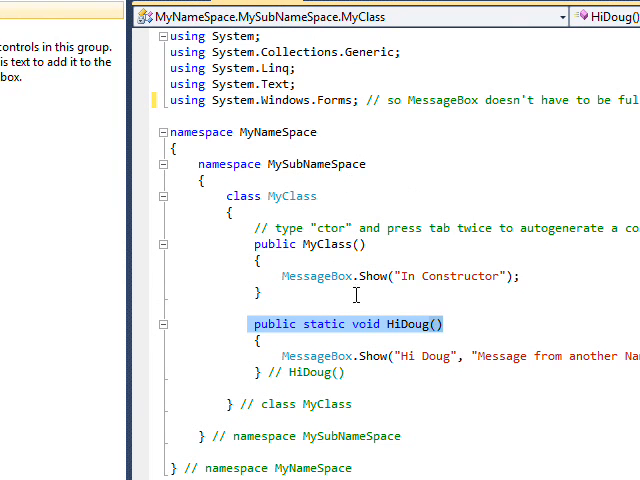
mouse_move(324, 262)
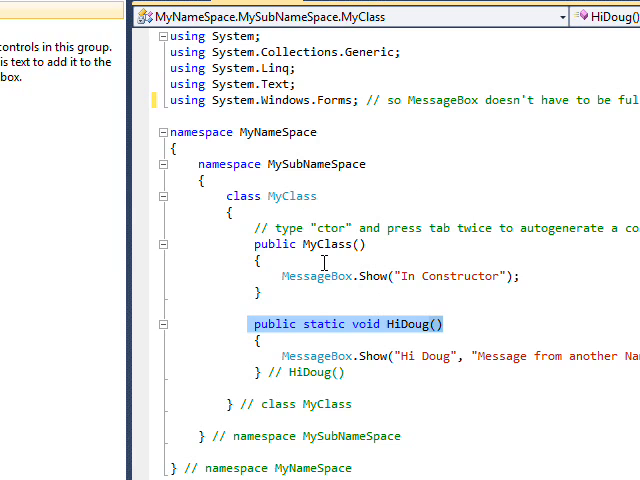
mouse_move(314, 195)
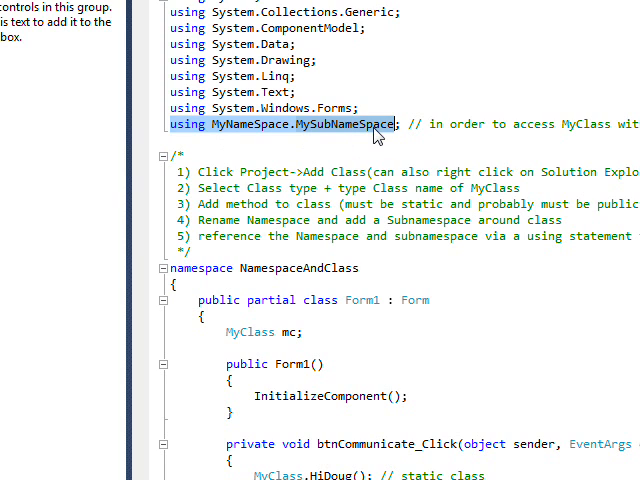
scroll(down, 3)
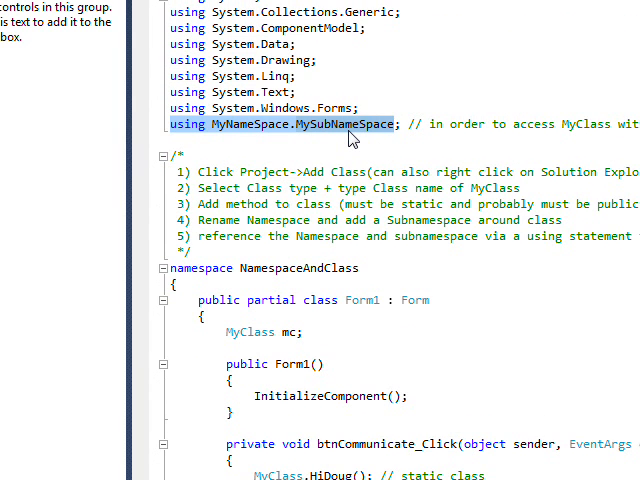
scroll(down, 3)
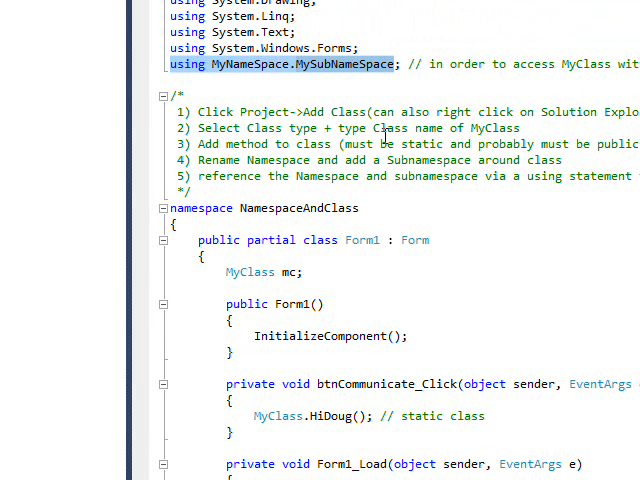
scroll(down, 3)
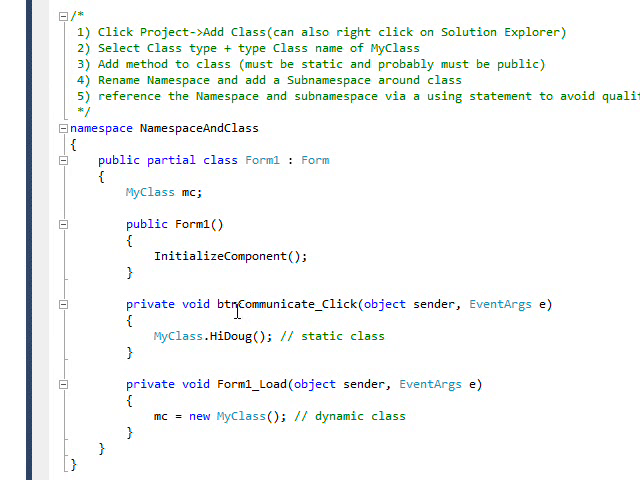
scroll(down, 3)
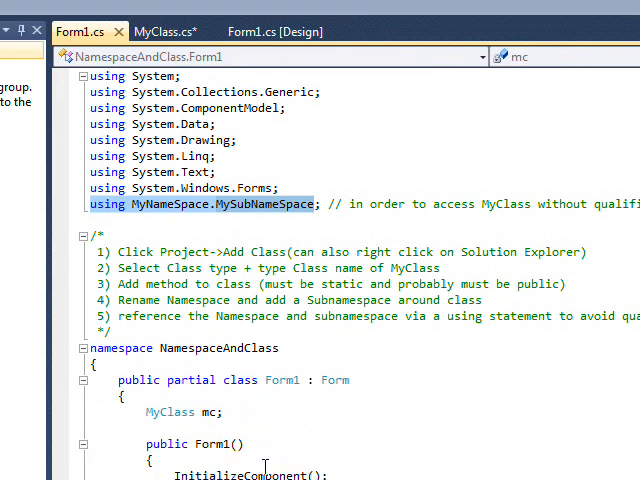
scroll(down, 3)
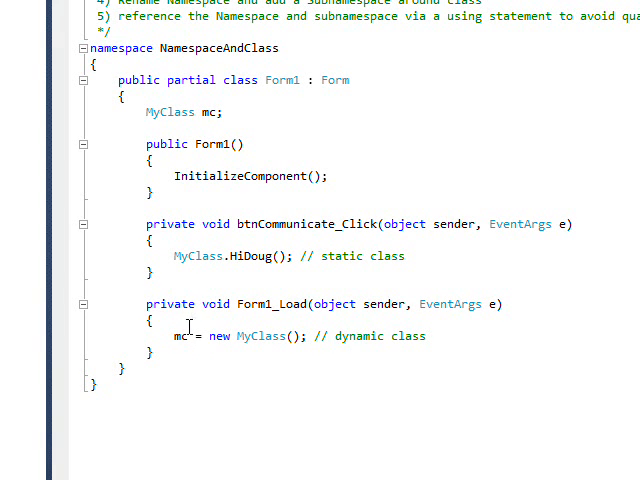
mouse_move(220, 335)
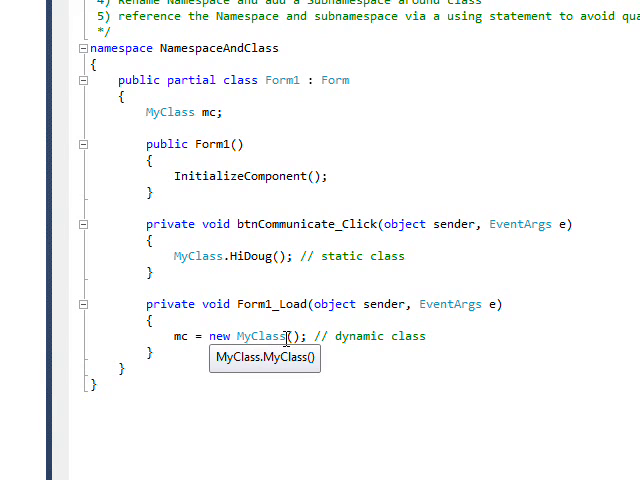
mouse_move(268, 217)
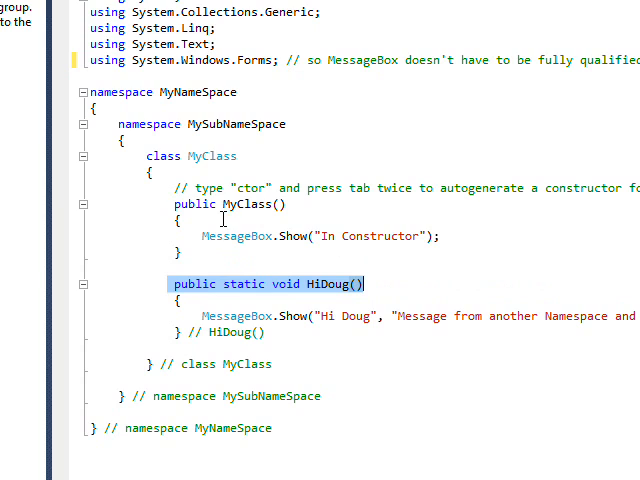
mouse_move(410, 236)
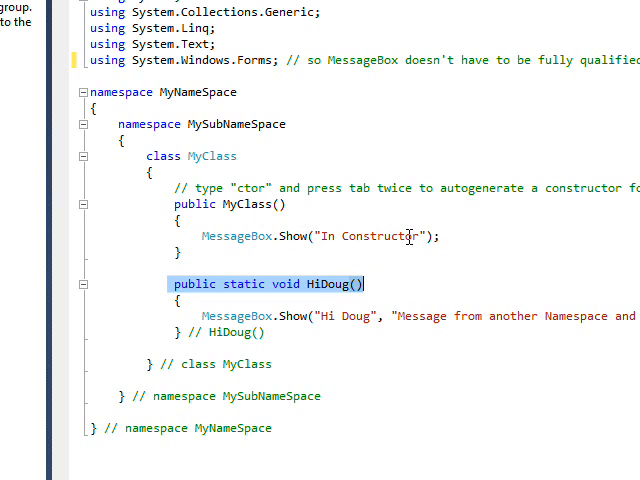
mouse_move(340, 283)
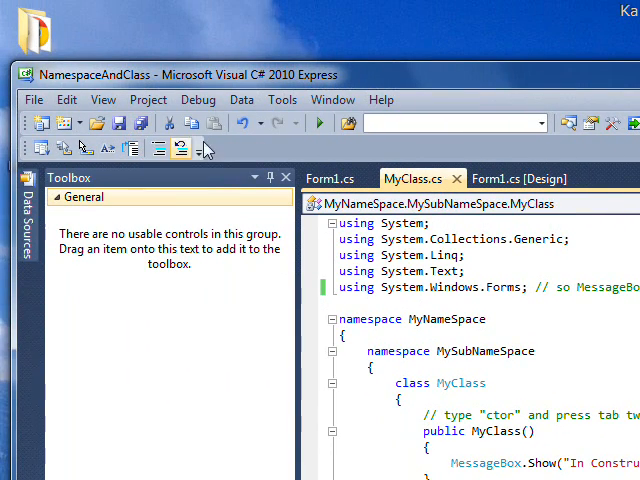
- Run the app, dismiss 'In Constructor', click the form's button, and dismiss 'Hi Doug'
click(319, 122)
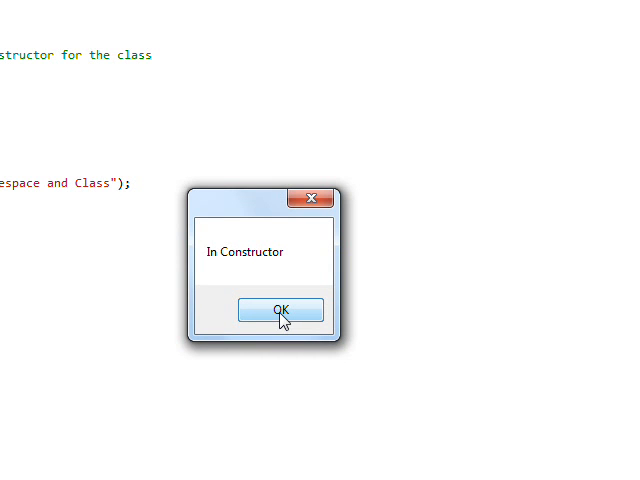
click(280, 309)
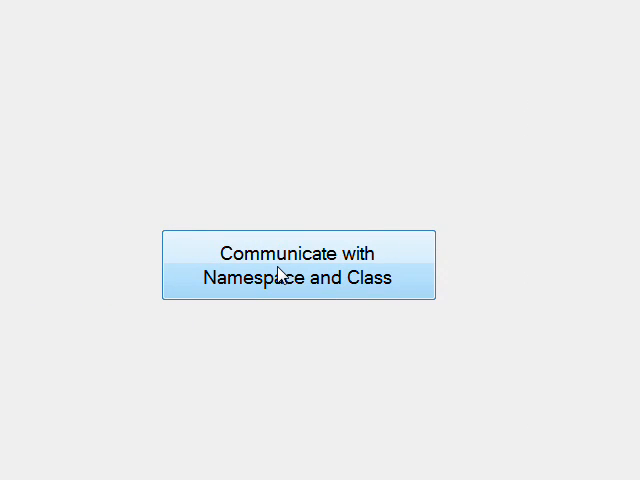
click(298, 266)
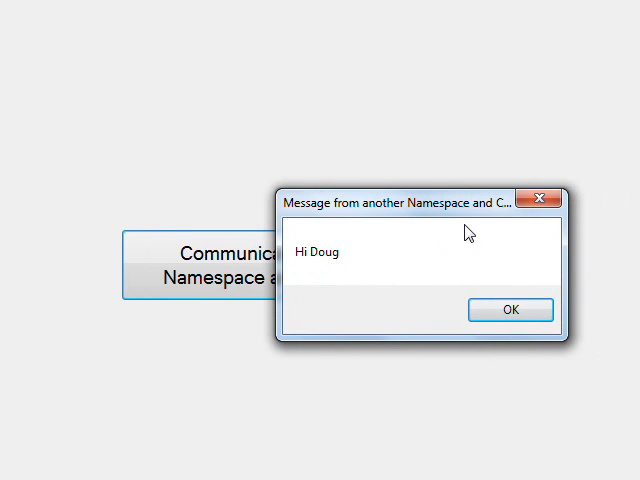
mouse_move(385, 220)
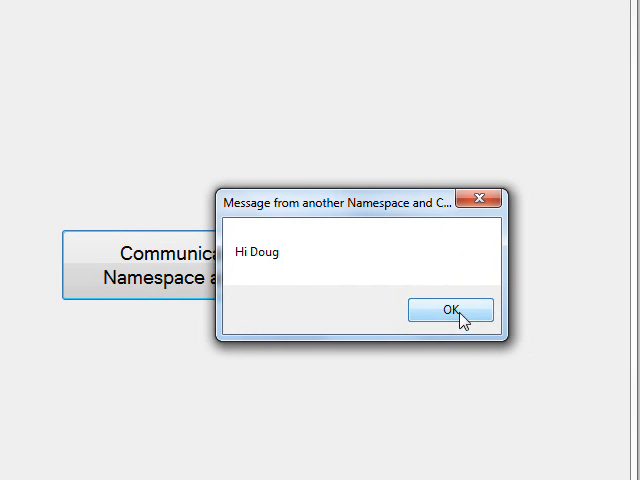
click(451, 308)
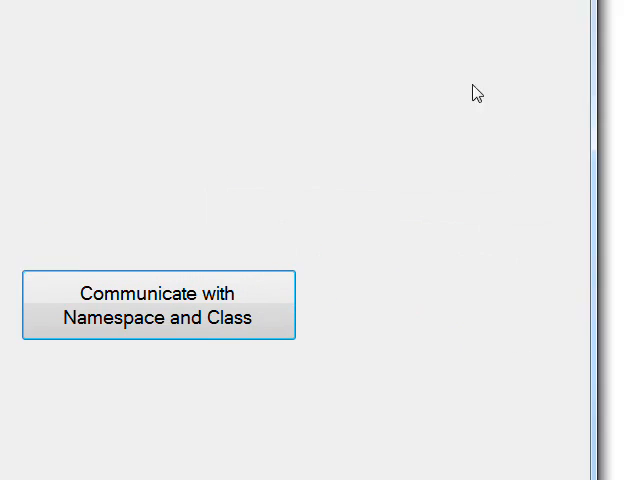
- Close the form app and scroll Form1.cs to btnCommunicate_Click calling MyClass.HiDoug()
click(157, 304)
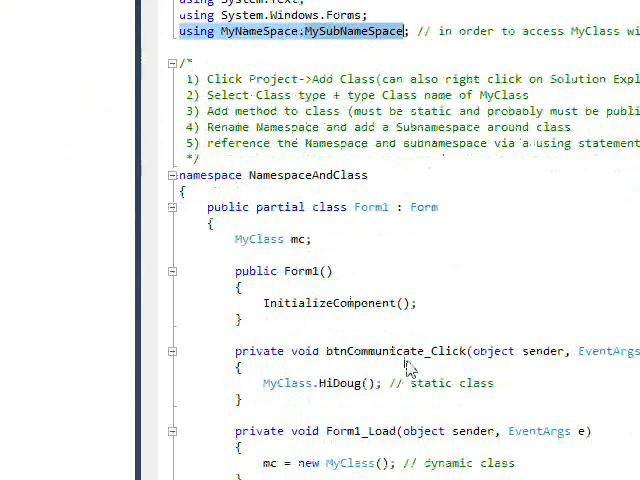
scroll(down, 3)
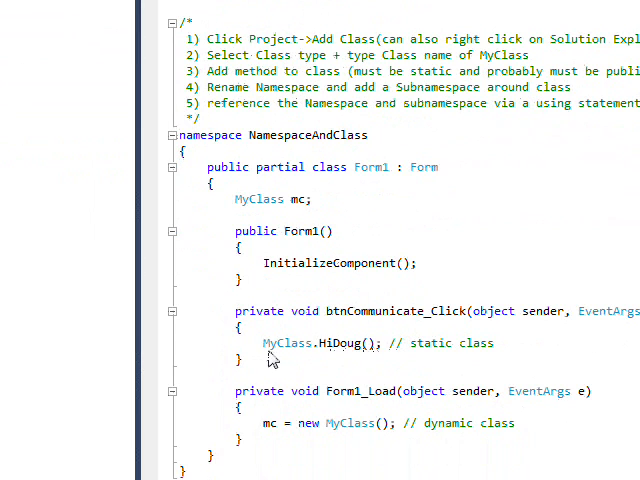
mouse_move(288, 342)
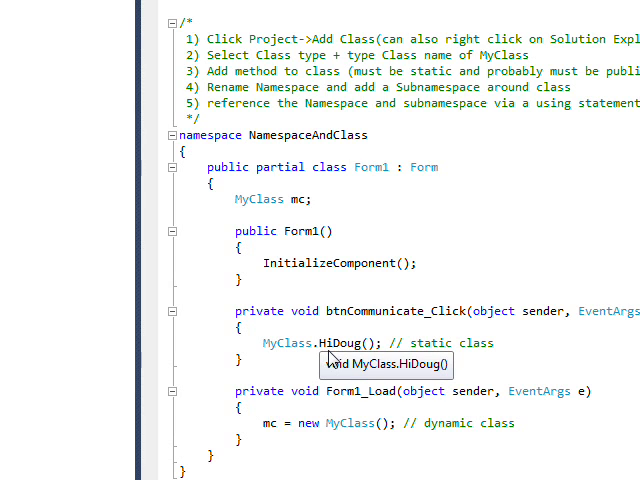
mouse_move(332, 358)
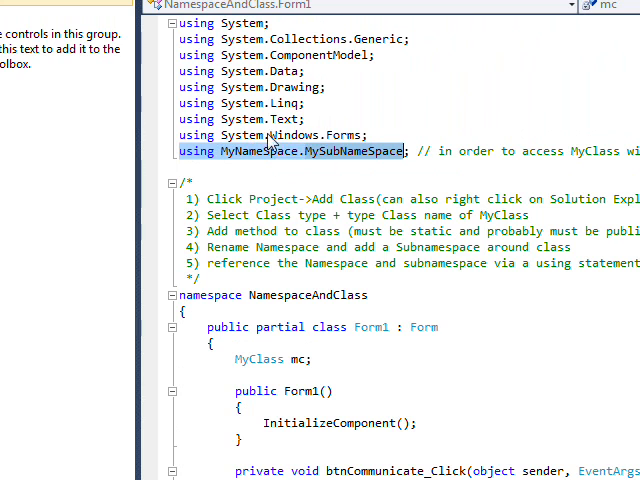
mouse_move(375, 147)
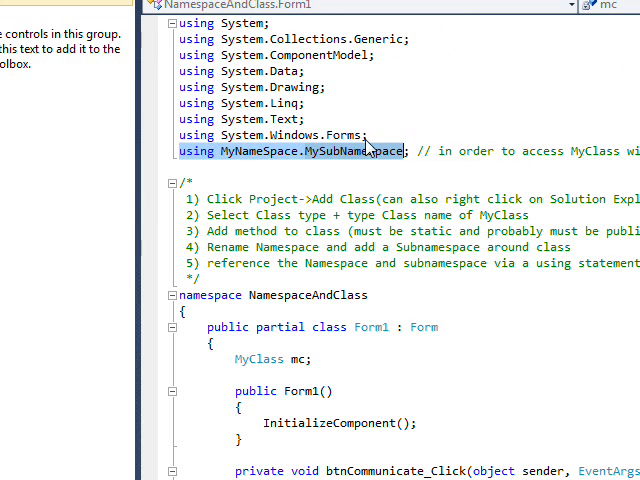
scroll(down, 3)
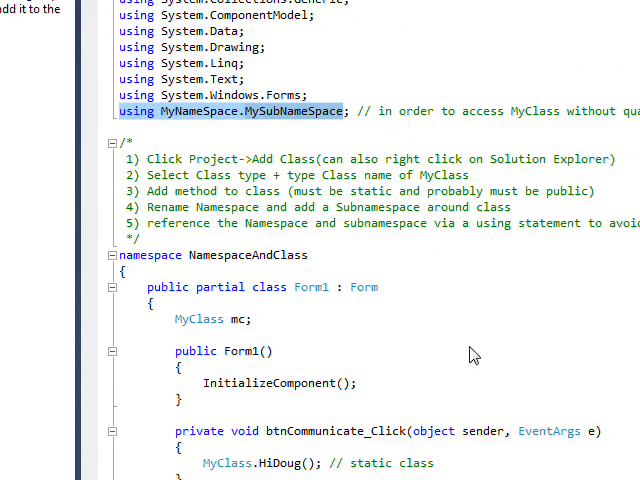
scroll(down, 3)
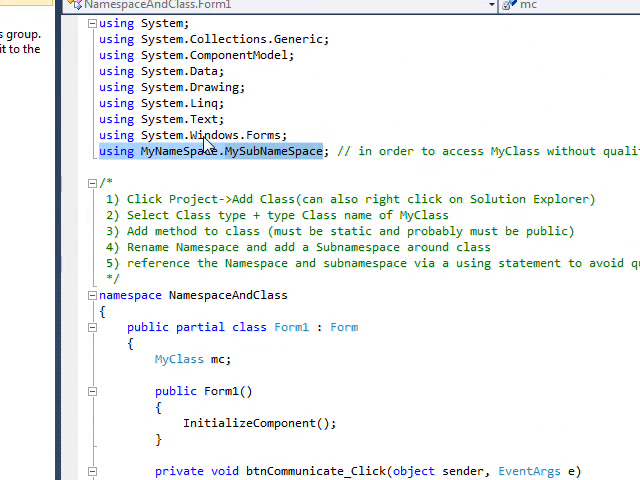
mouse_move(295, 145)
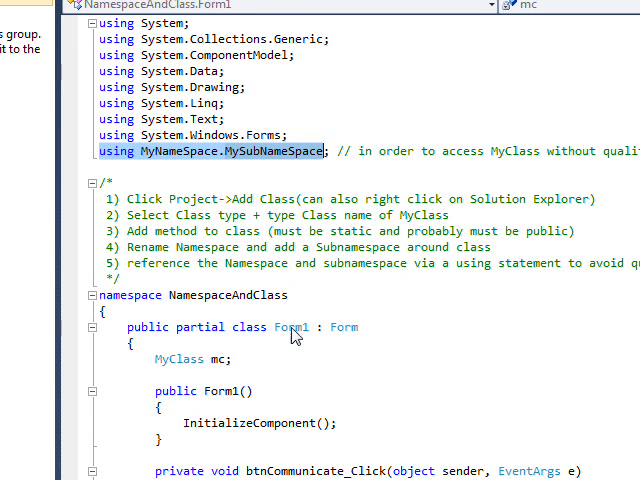
scroll(down, 3)
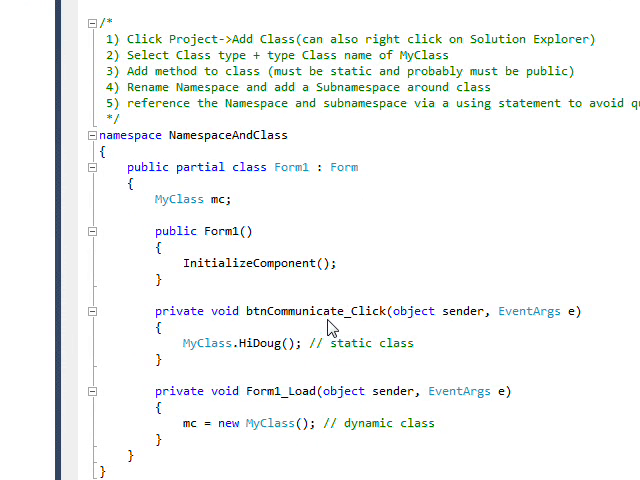
mouse_move(228, 162)
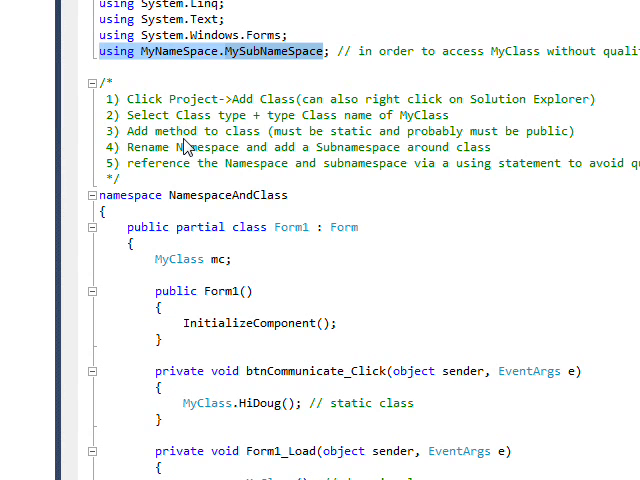
mouse_move(247, 291)
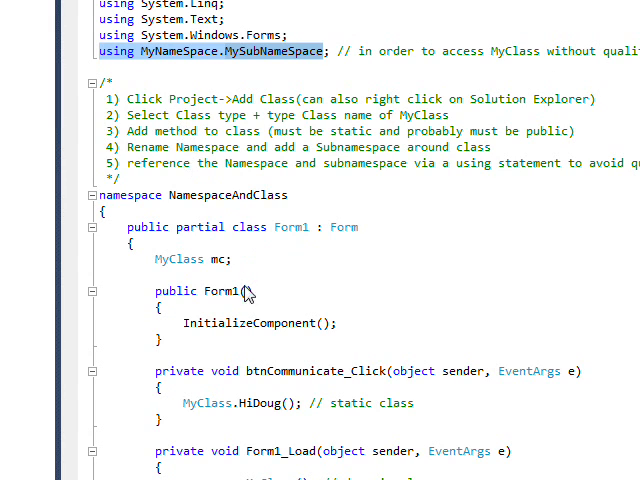